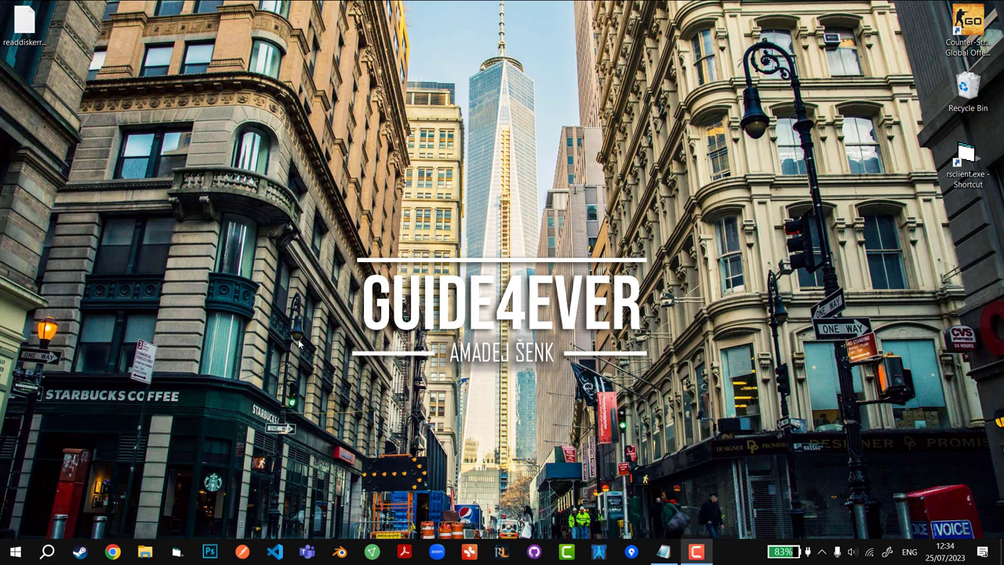
mouse_move(96, 503)
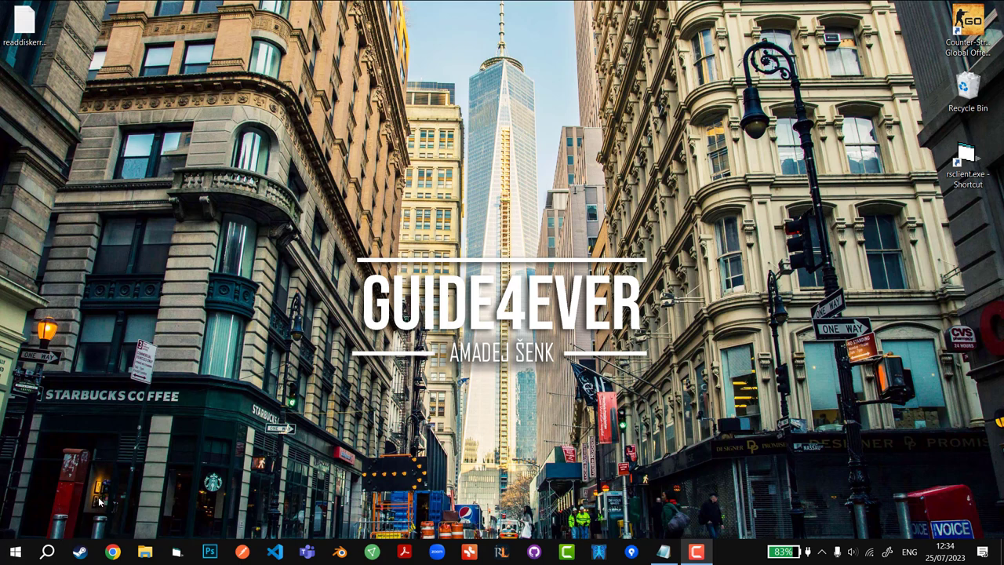
Search Windows for 'steam' and open the Steam shortcut's file location in File Explorer.
left_click(15, 552)
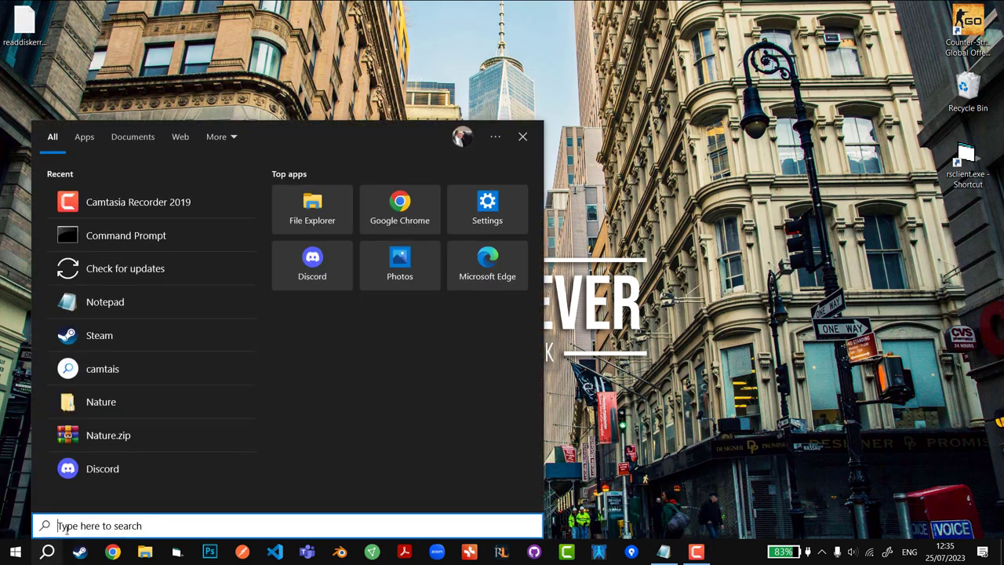
type("steam")
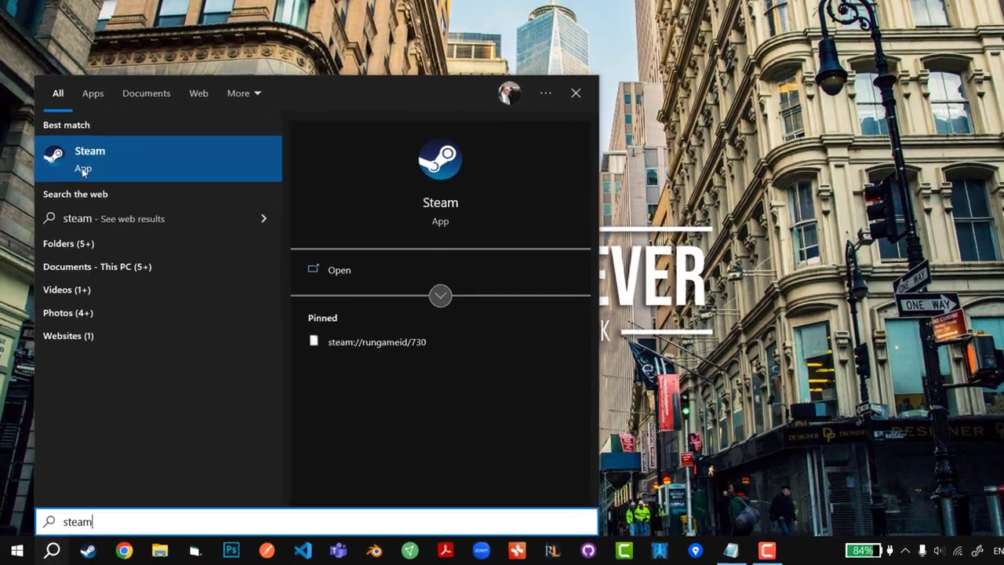
right_click(89, 158)
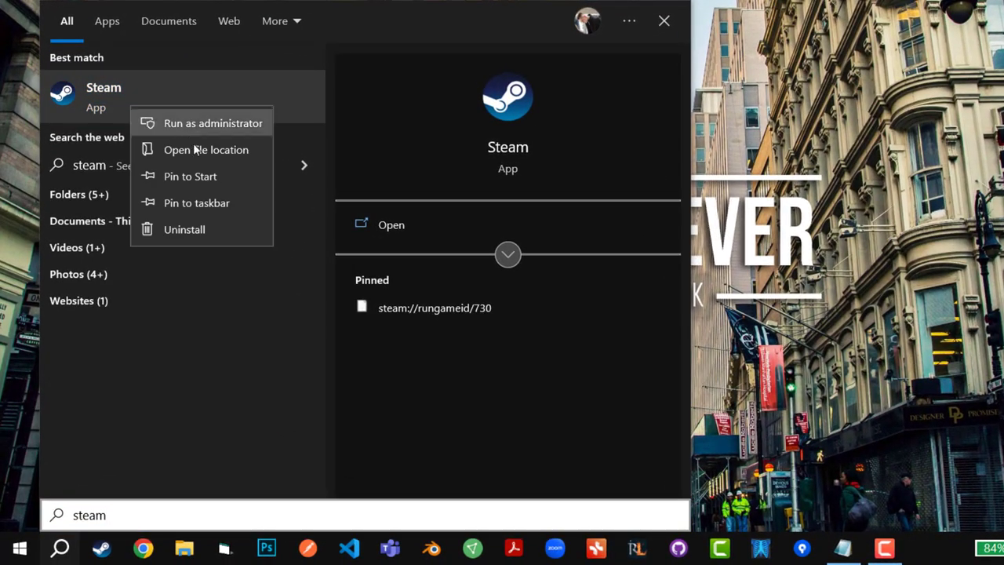
left_click(206, 149)
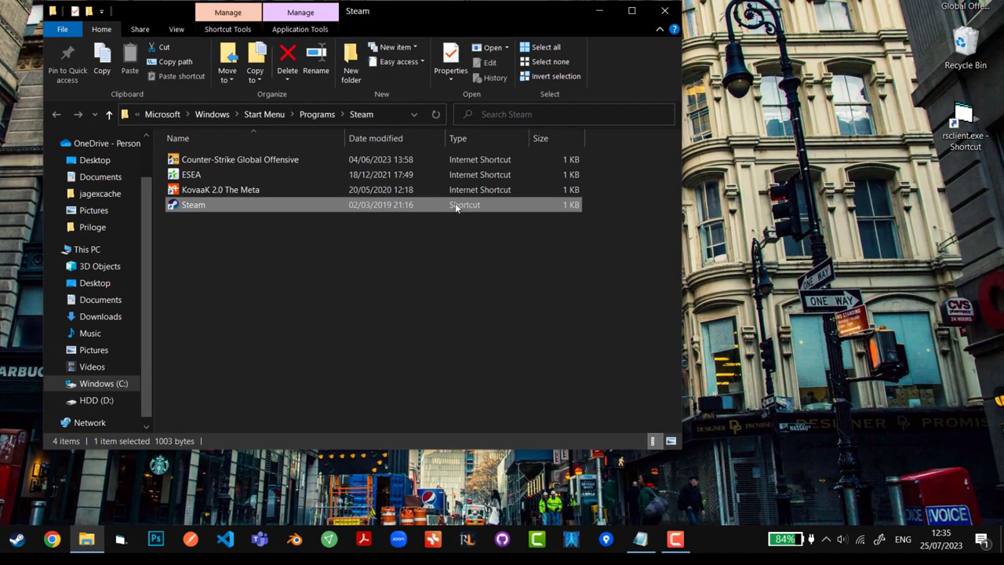
mouse_move(413, 209)
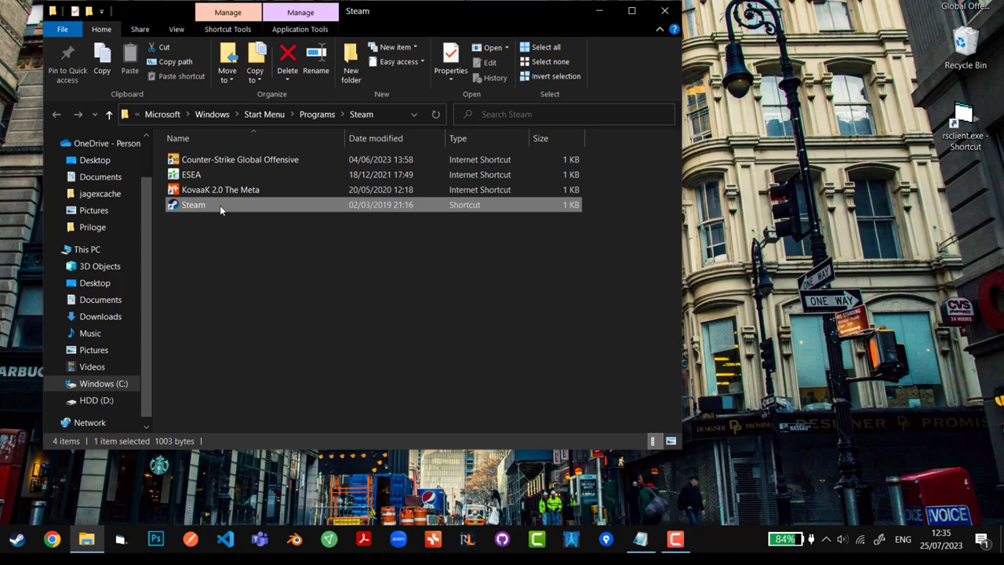
Enable 'Run this program as an administrator' in the Steam shortcut's Compatibility properties.
right_click(193, 205)
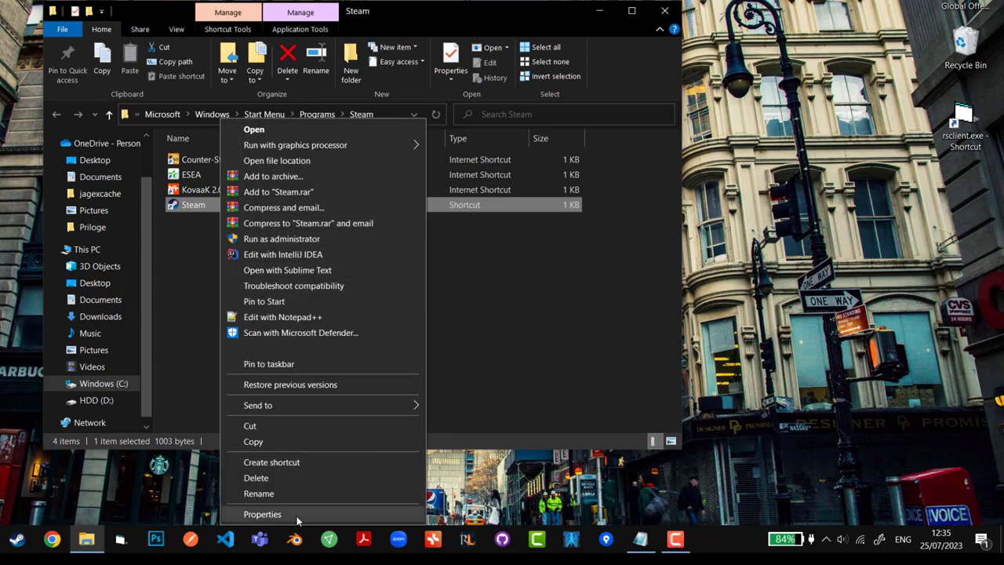
left_click(263, 513)
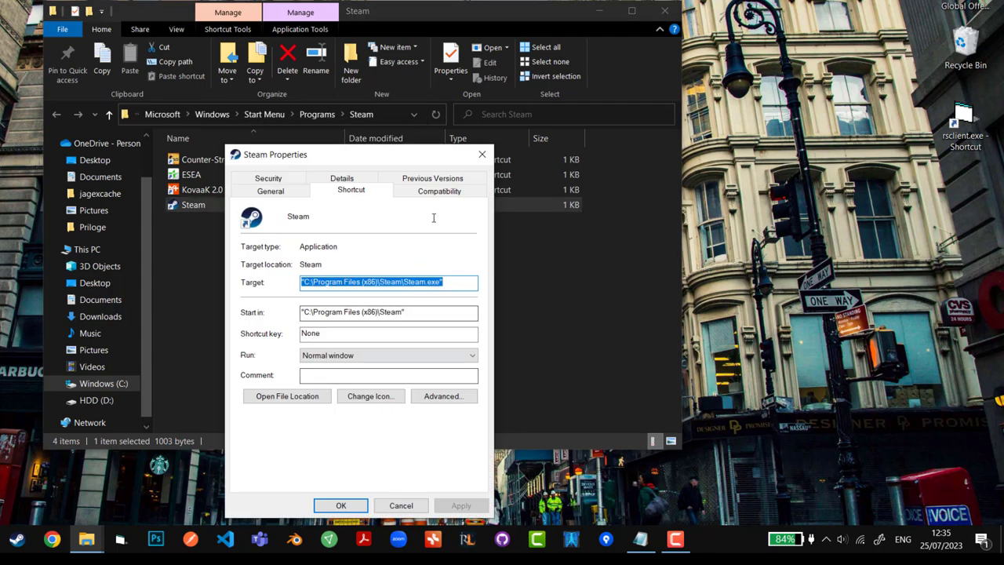
left_click(440, 189)
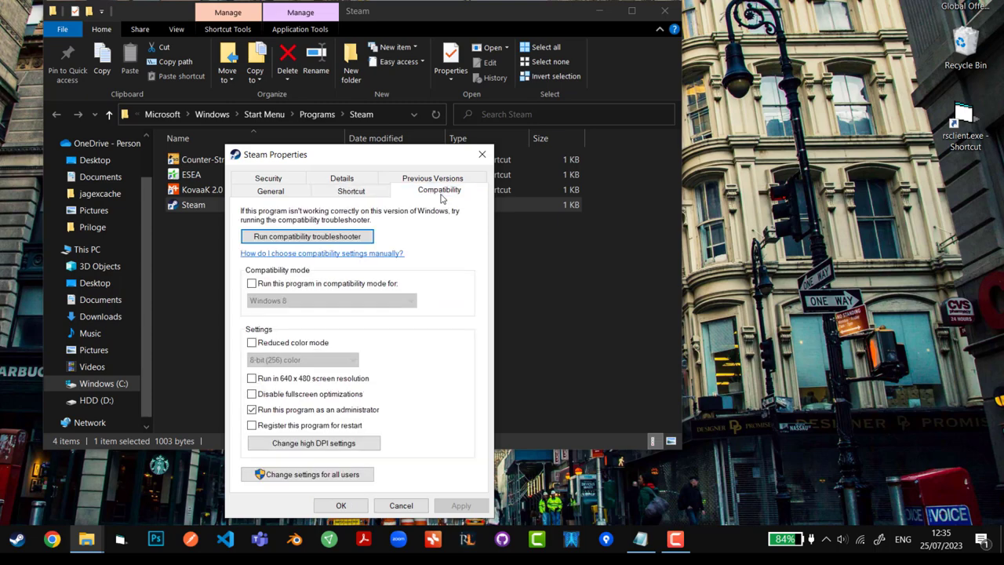
left_click(251, 409)
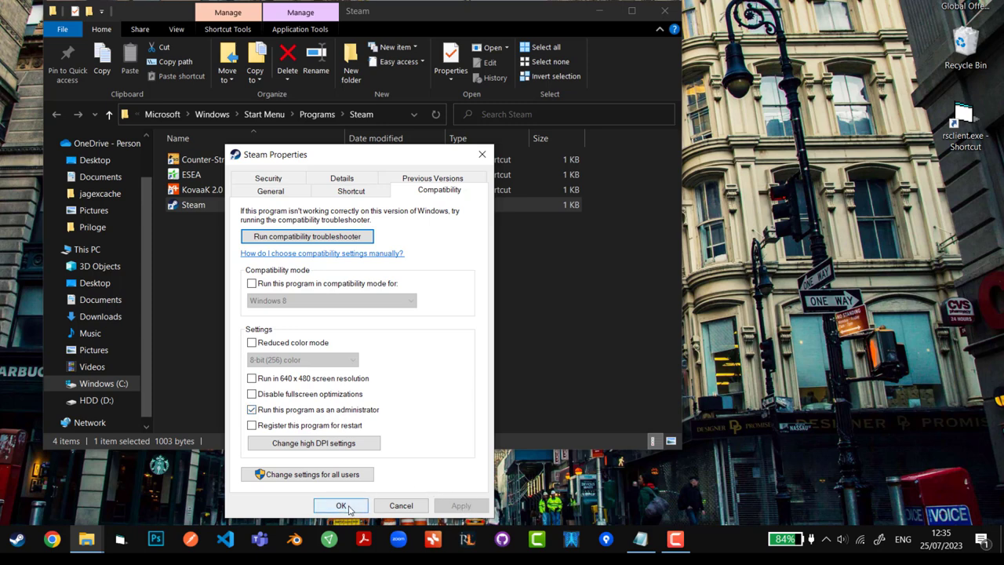
left_click(341, 505)
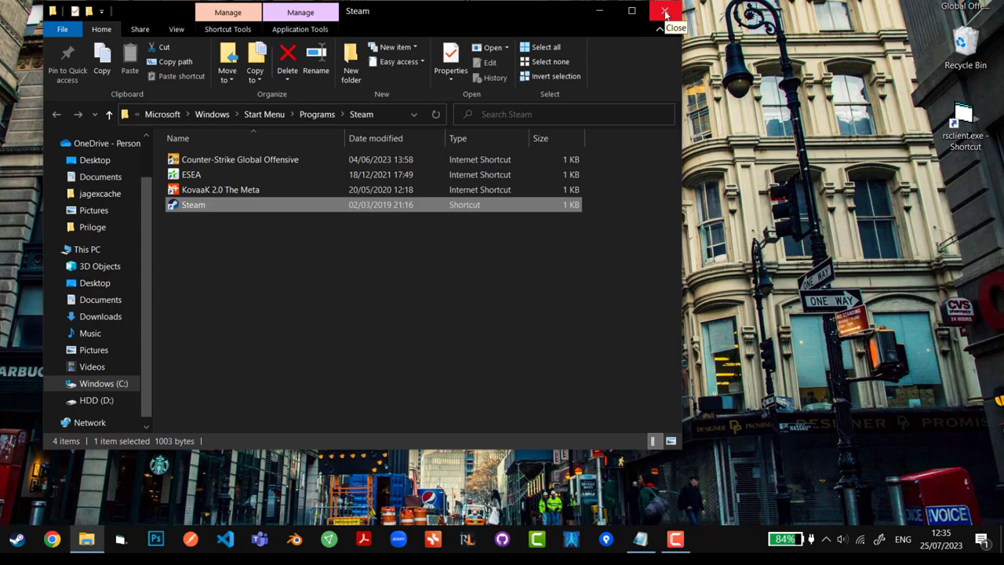
Close File Explorer, launch Steam from search, and open Settings from the Steam menu.
left_click(666, 12)
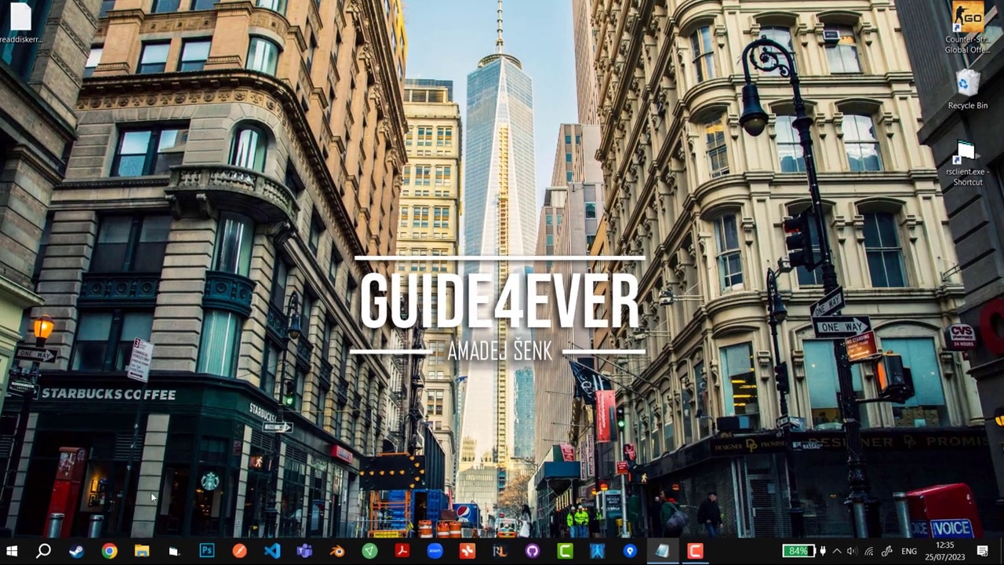
type("stea")
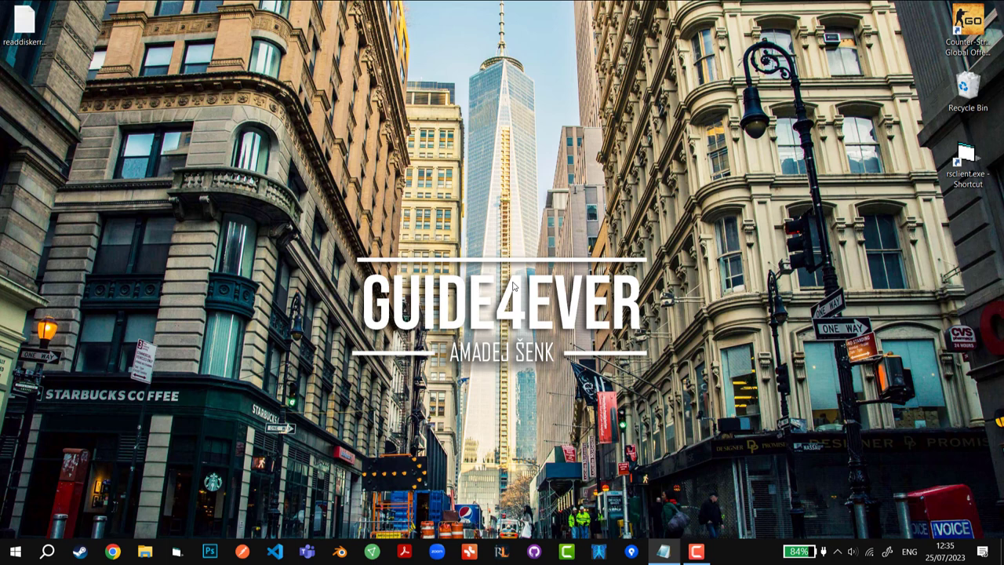
left_click(728, 552)
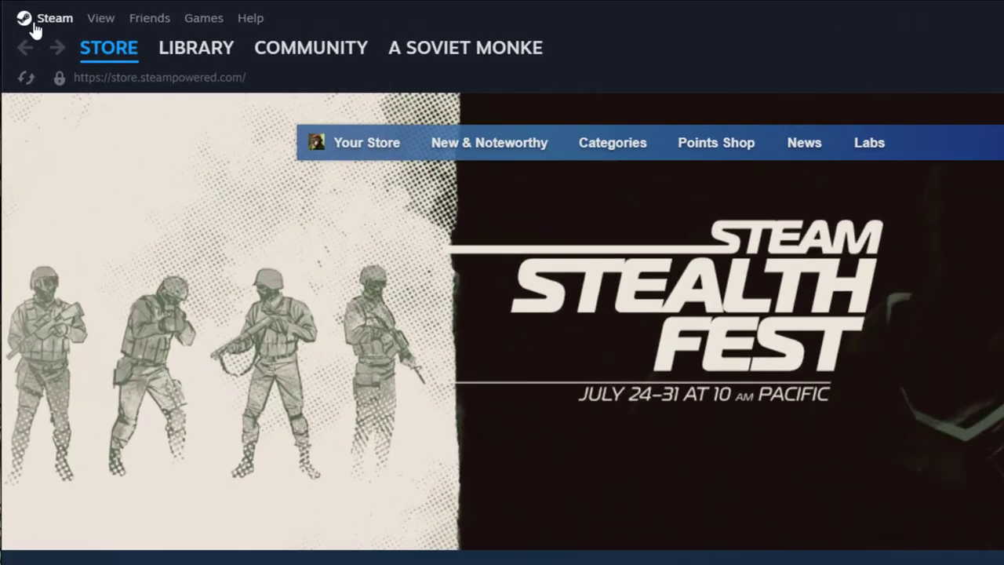
left_click(54, 17)
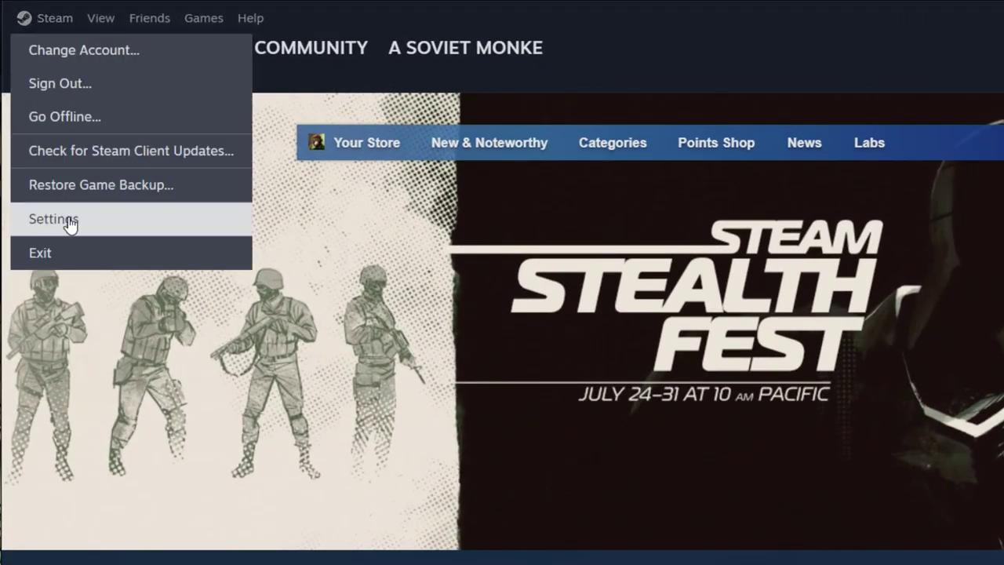
left_click(54, 219)
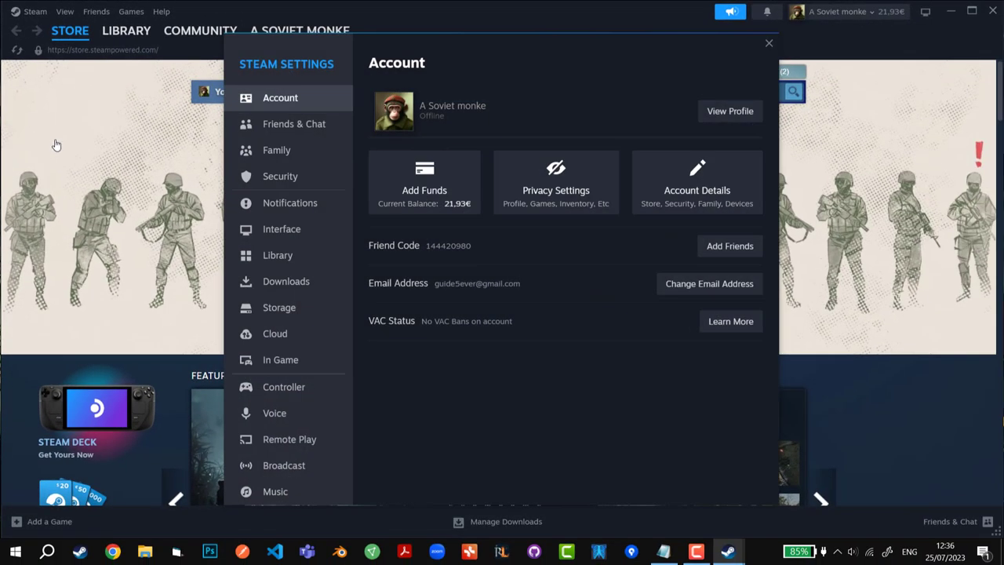
mouse_move(279, 308)
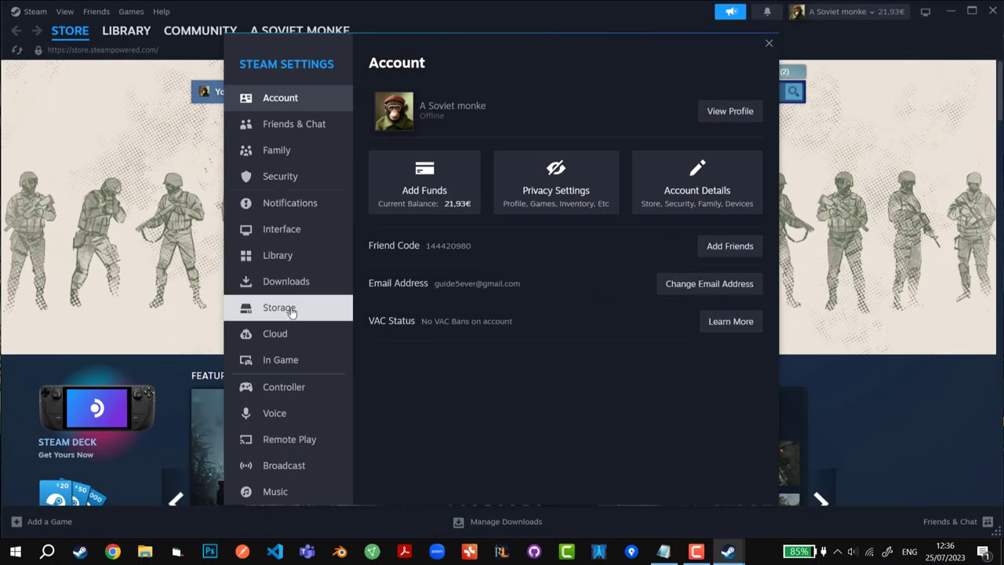
In Storage settings, select the HDD (D:) library and open its options menu to Repair Folder.
left_click(279, 306)
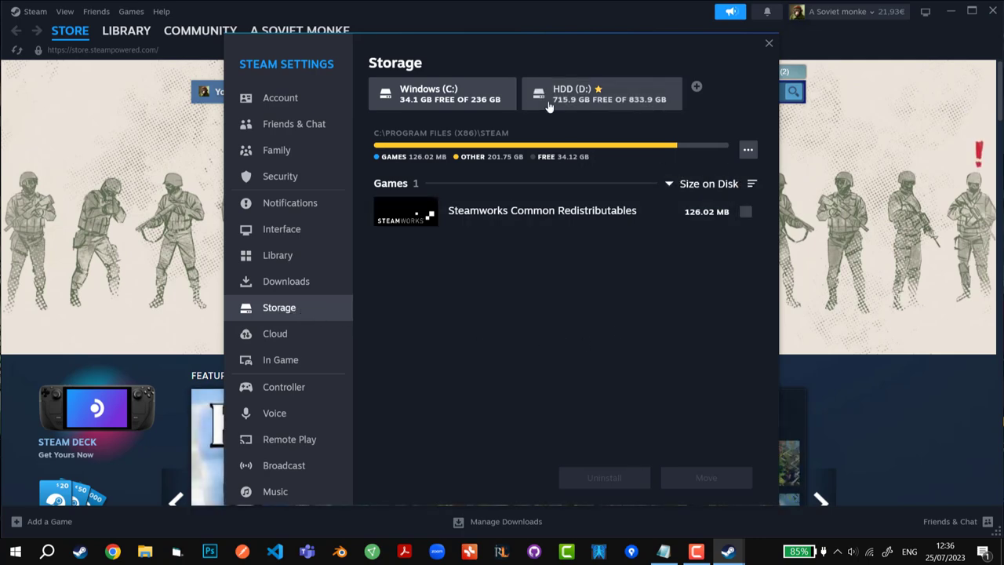
left_click(601, 93)
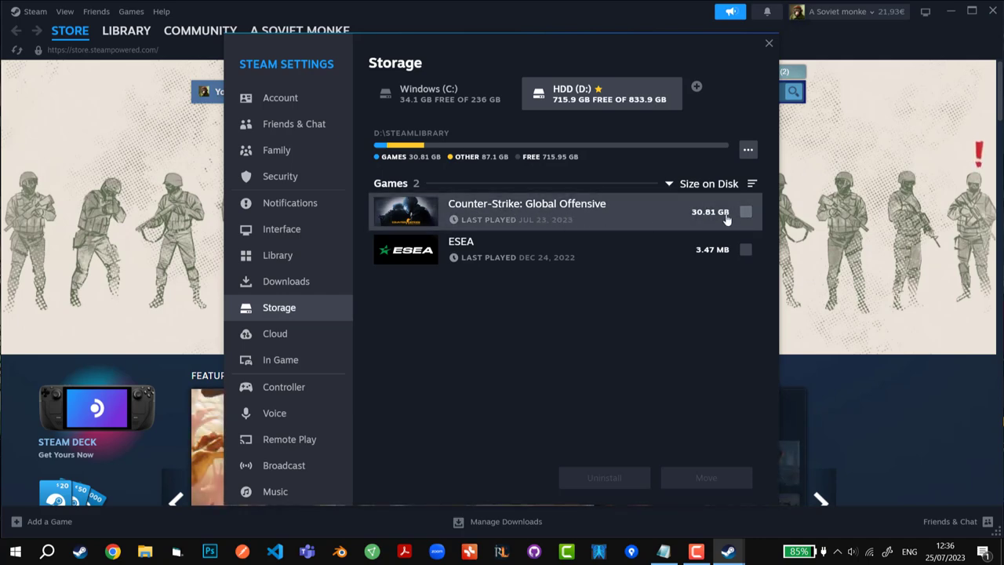
left_click(748, 149)
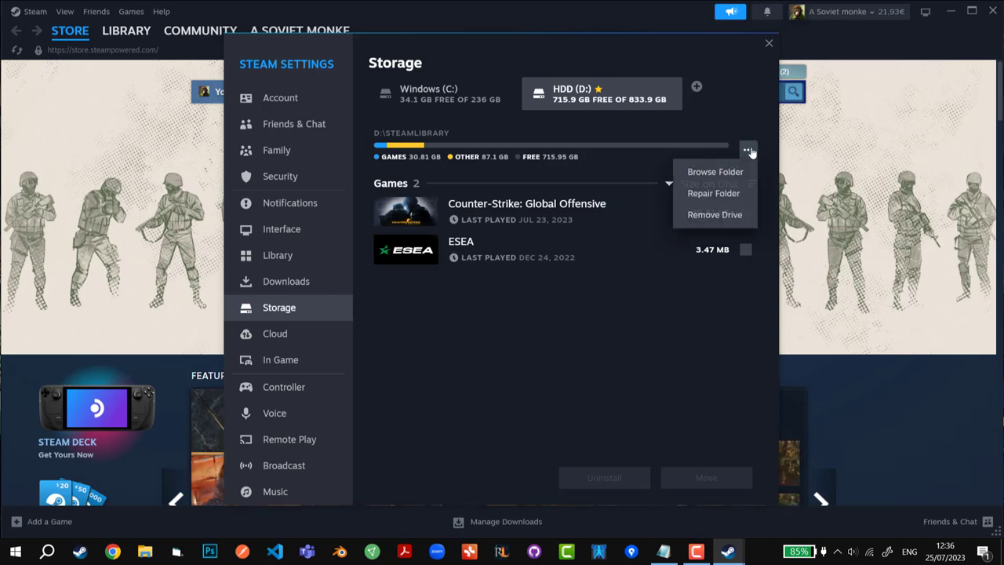
mouse_move(713, 193)
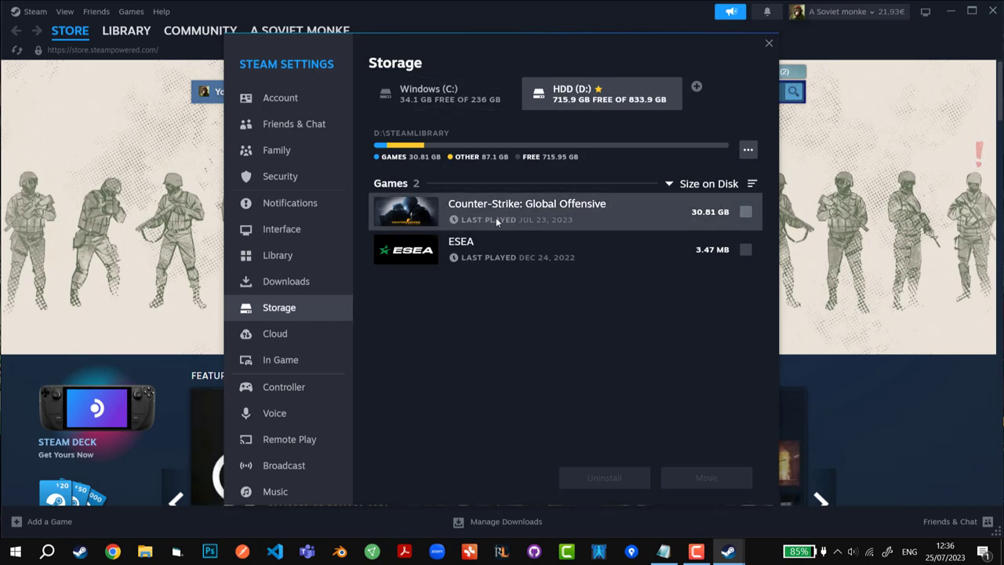
left_click(748, 149)
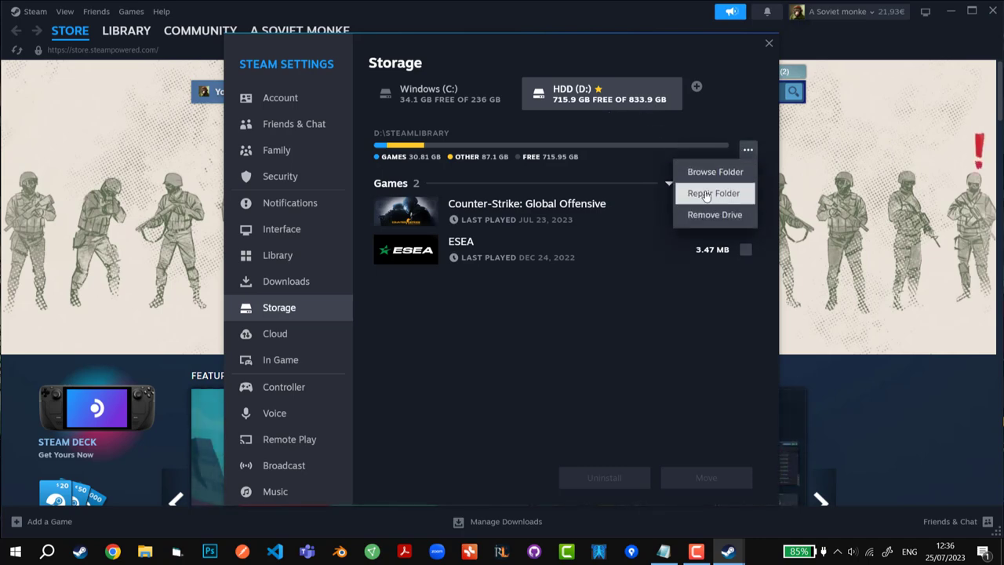
mouse_move(667, 324)
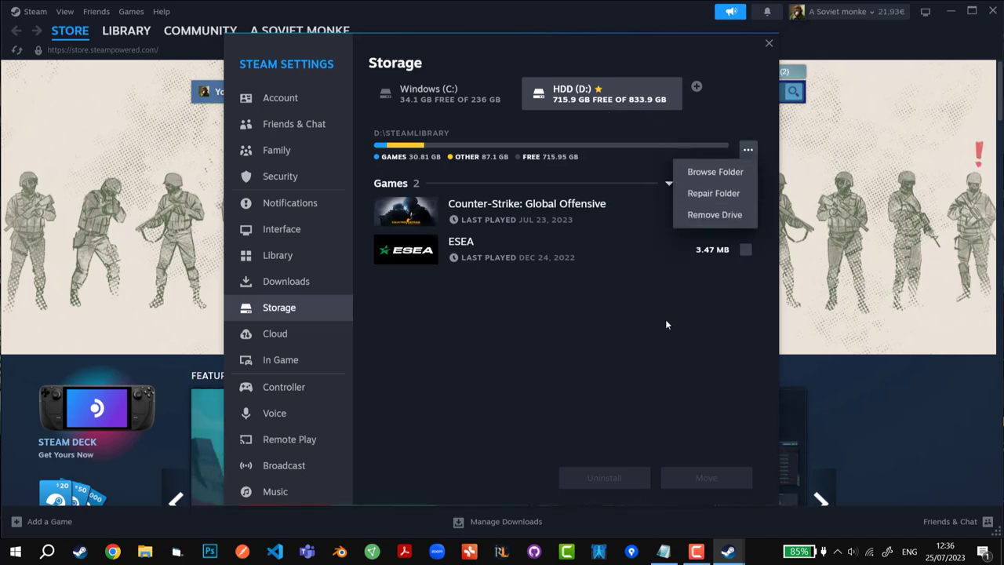